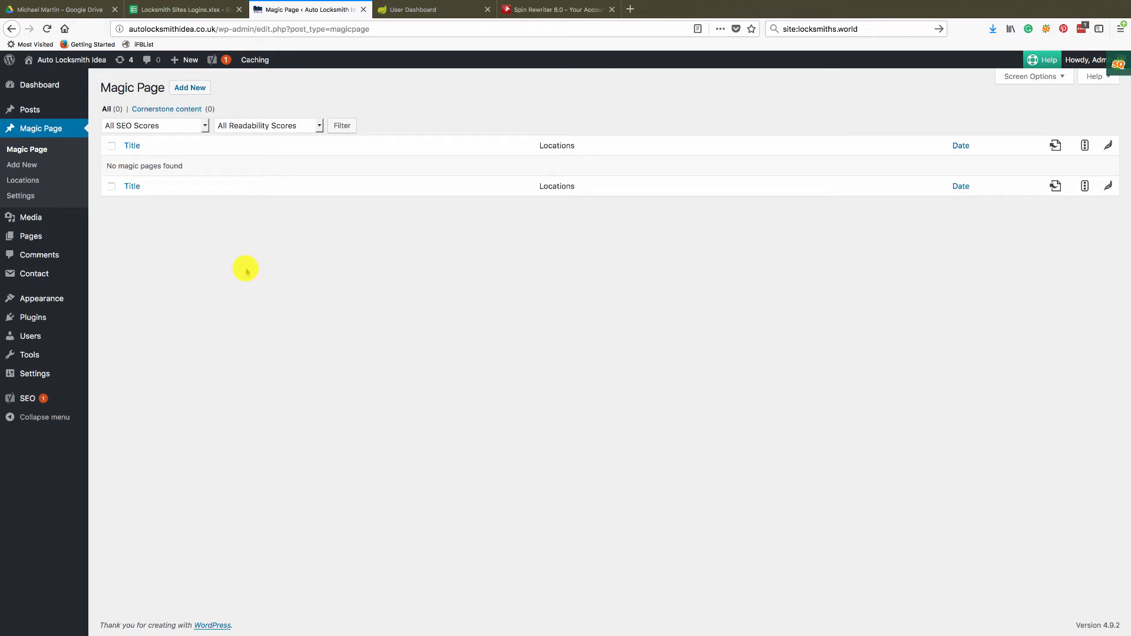
mouse_move(20, 195)
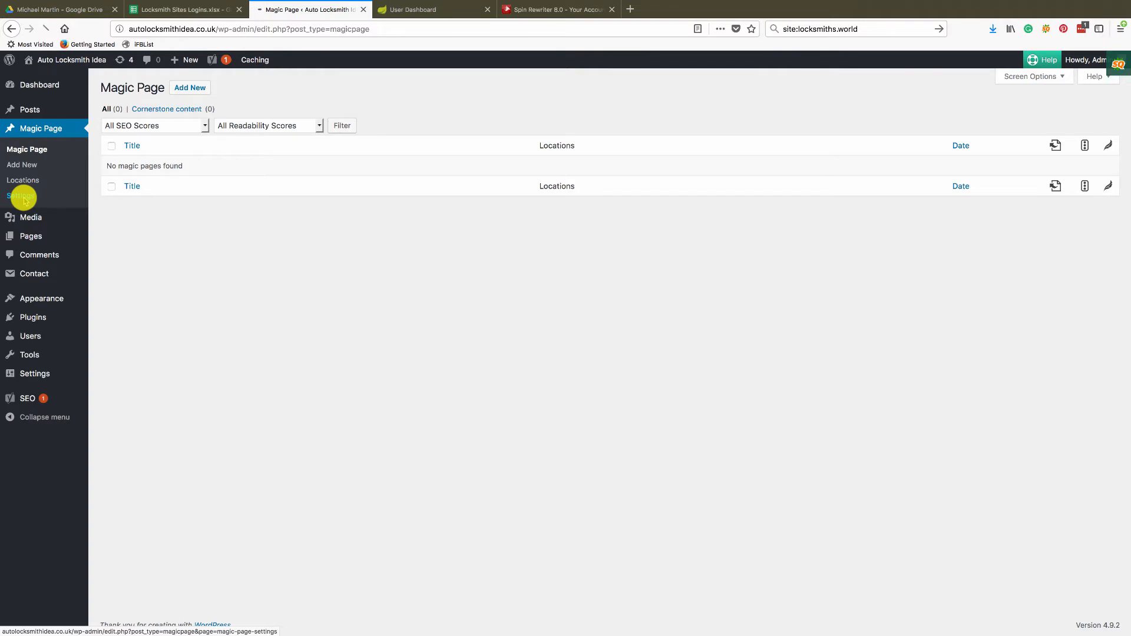
Open the Magic Page plugin settings page from the admin sidebar
left_click(22, 195)
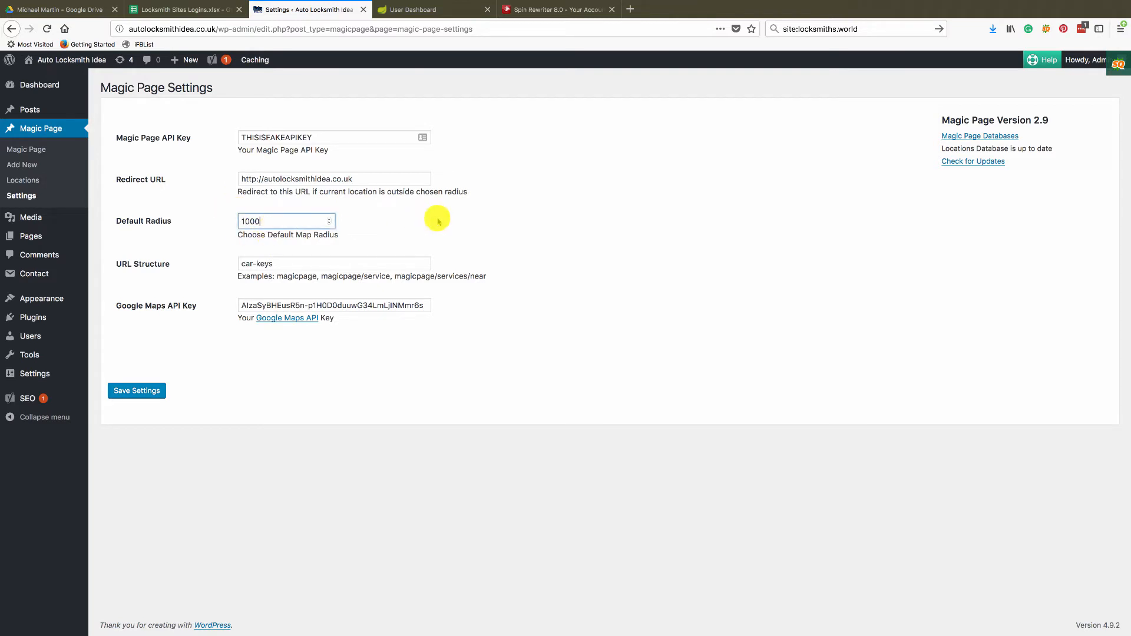
mouse_move(290, 221)
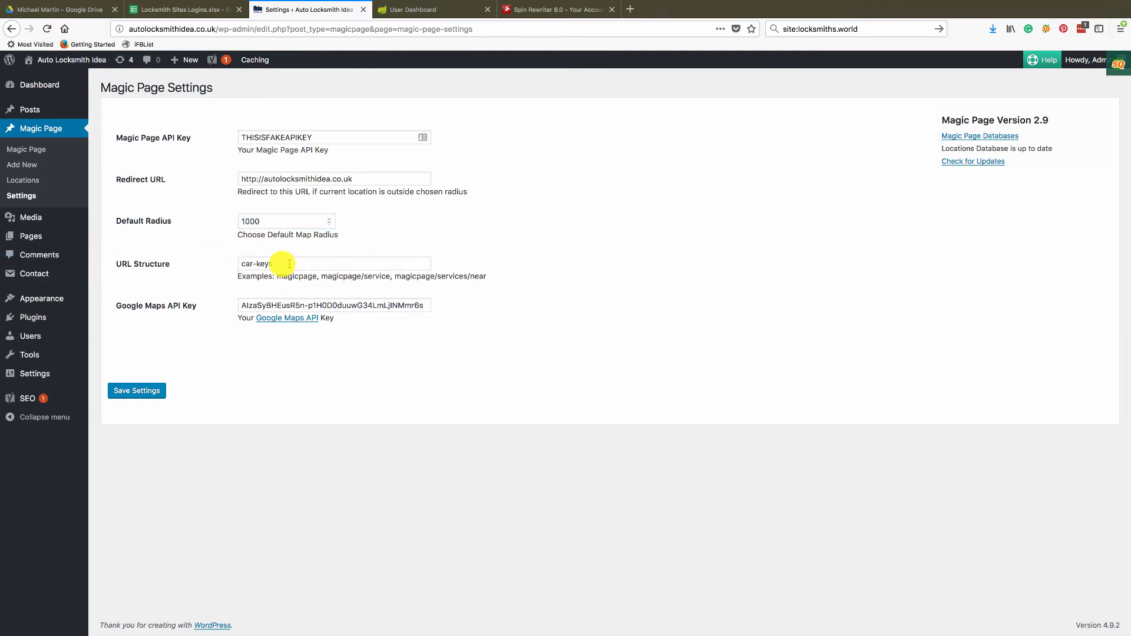
type("s")
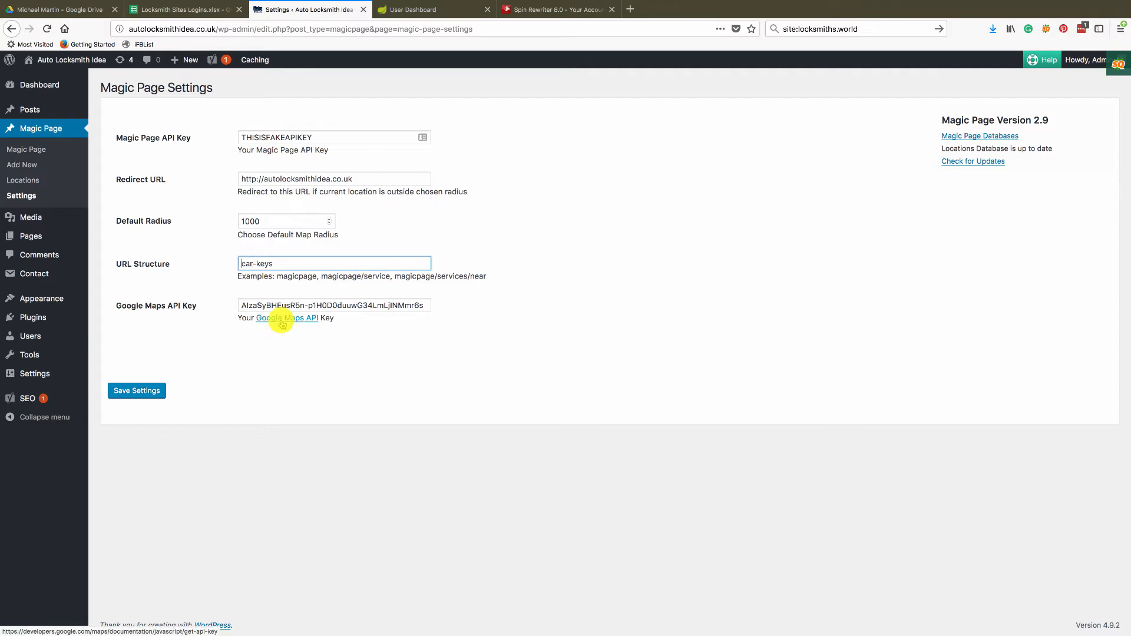
type("URL.com")
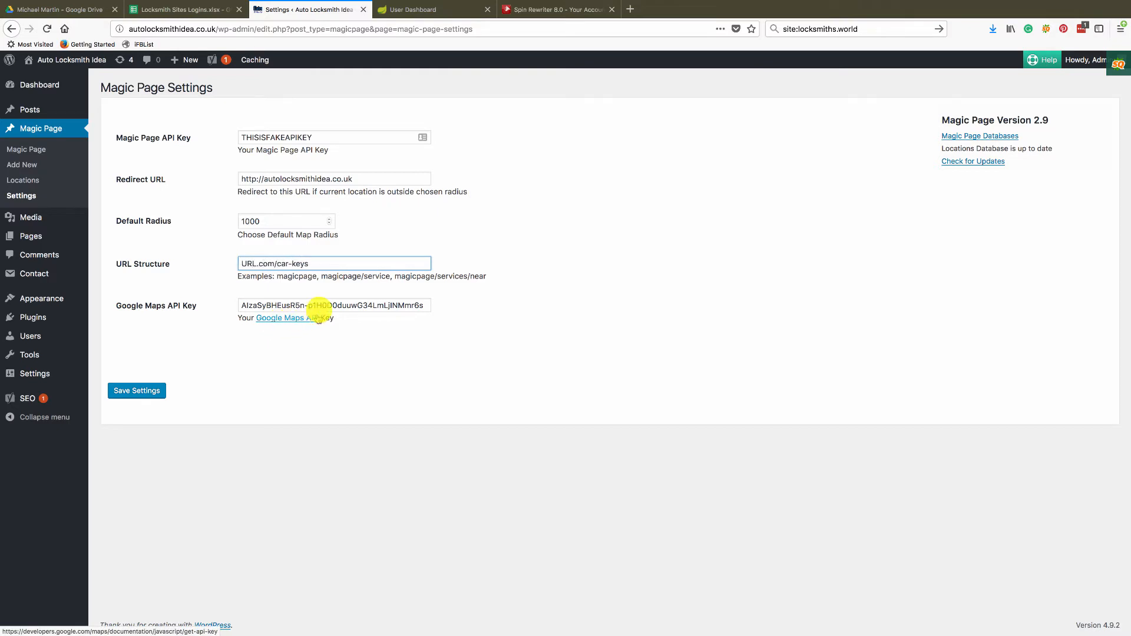
type("/")
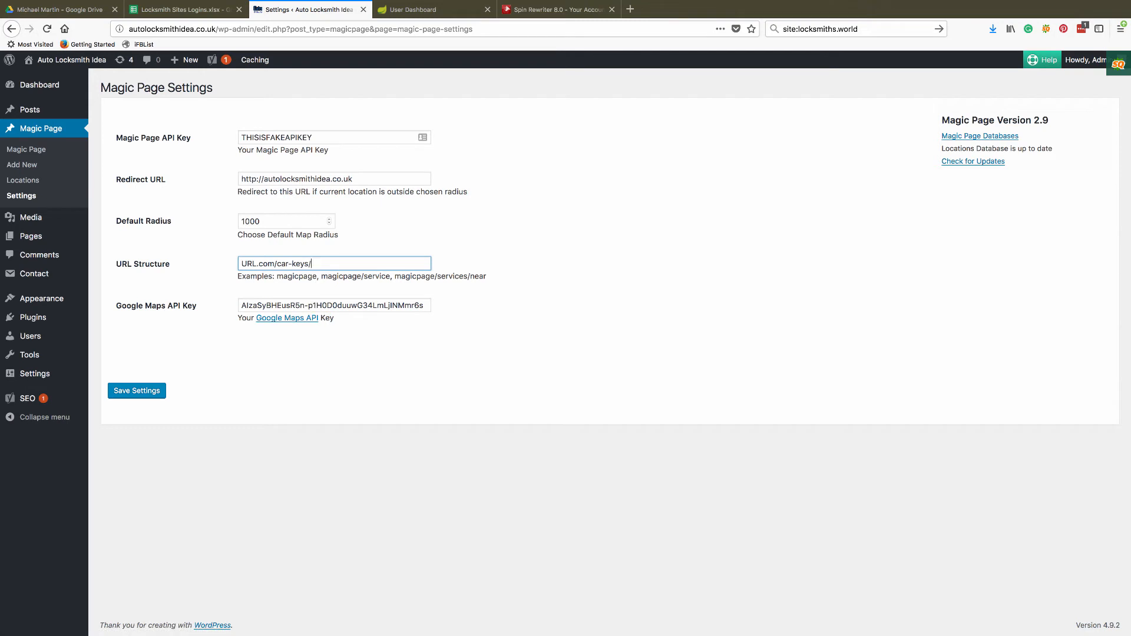
type("location")
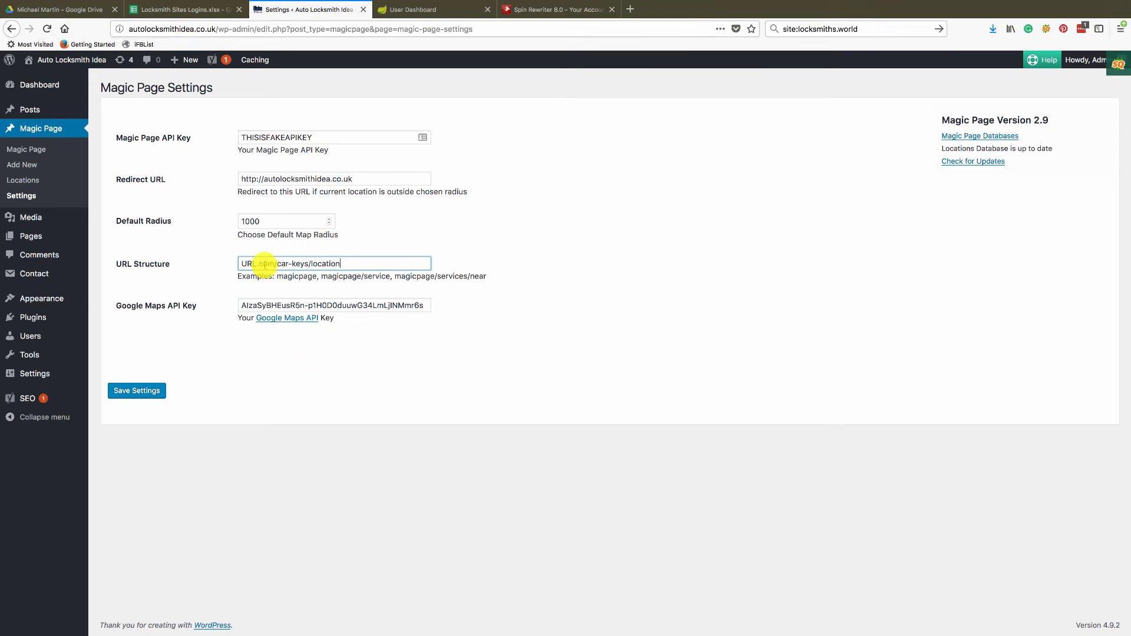
type("URL.com/car-key/location")
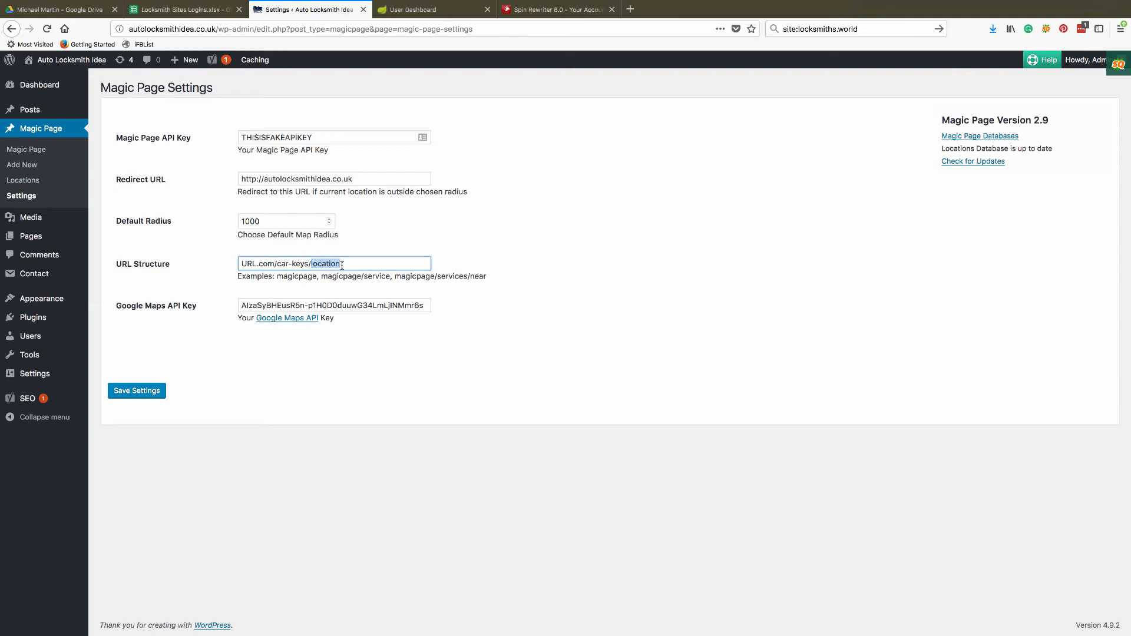
key("Backspace")
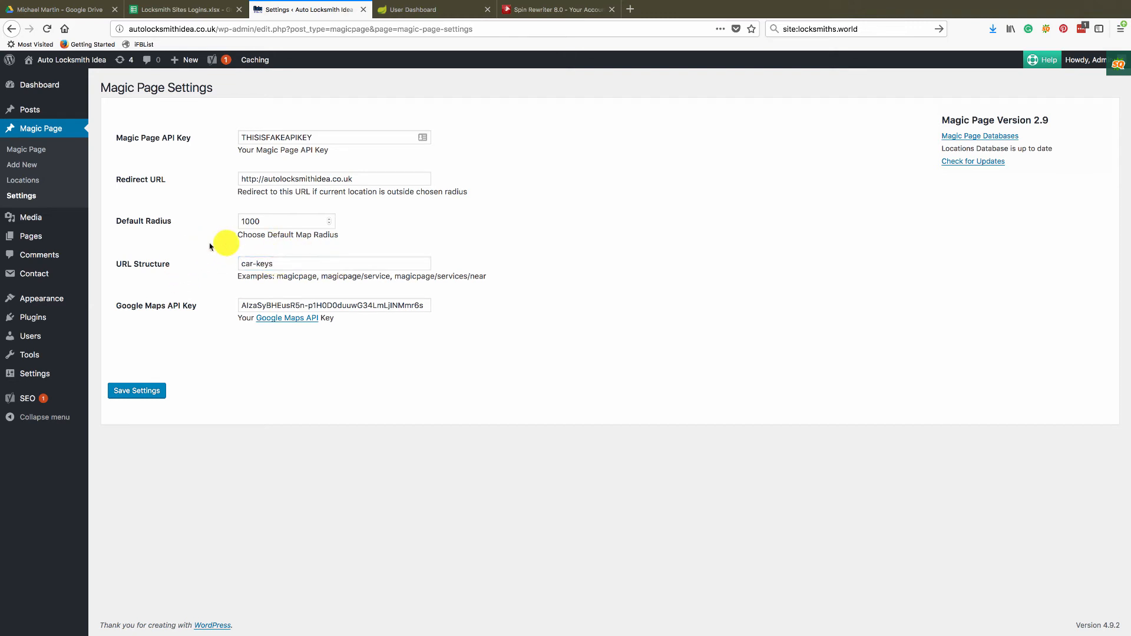
mouse_move(279, 303)
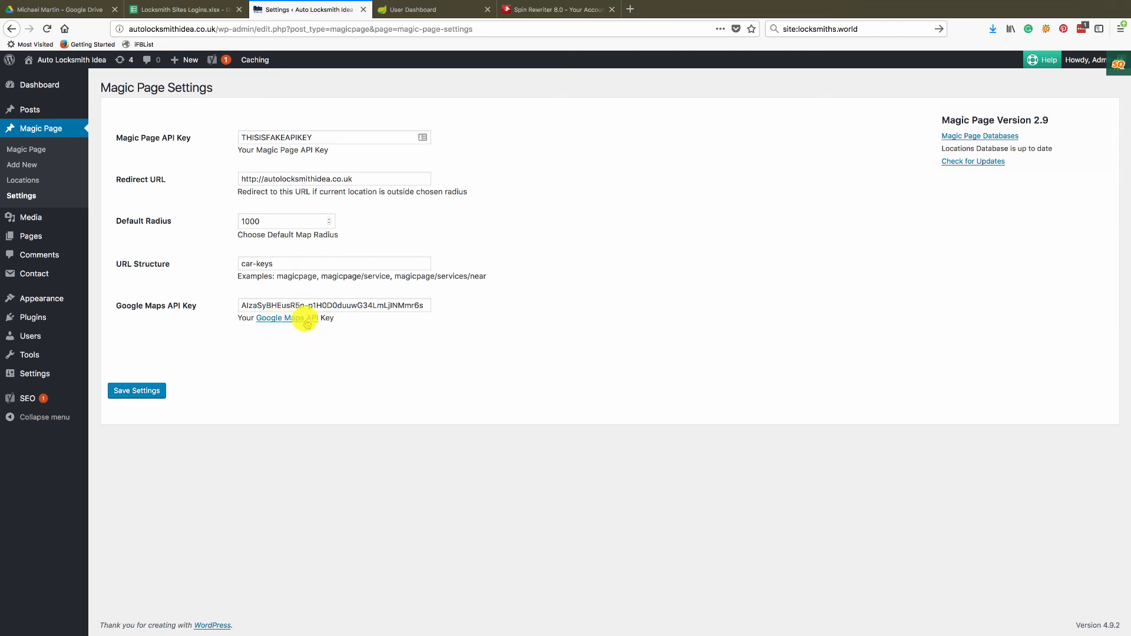
mouse_move(291, 318)
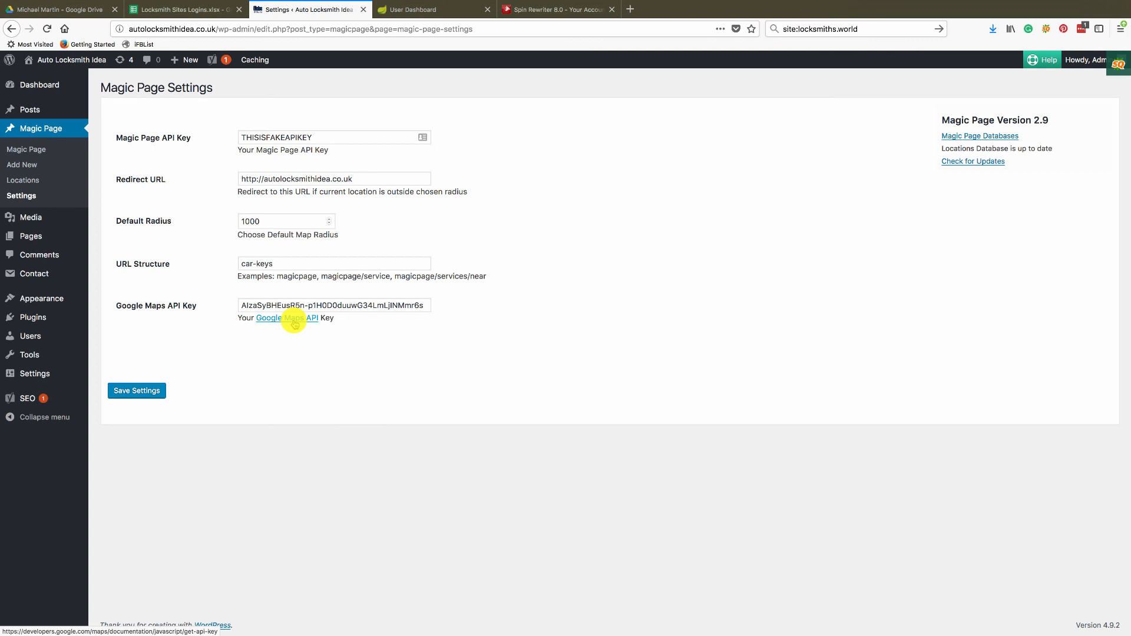
Save the Magic Page settings and confirm the successful update message
left_click(136, 391)
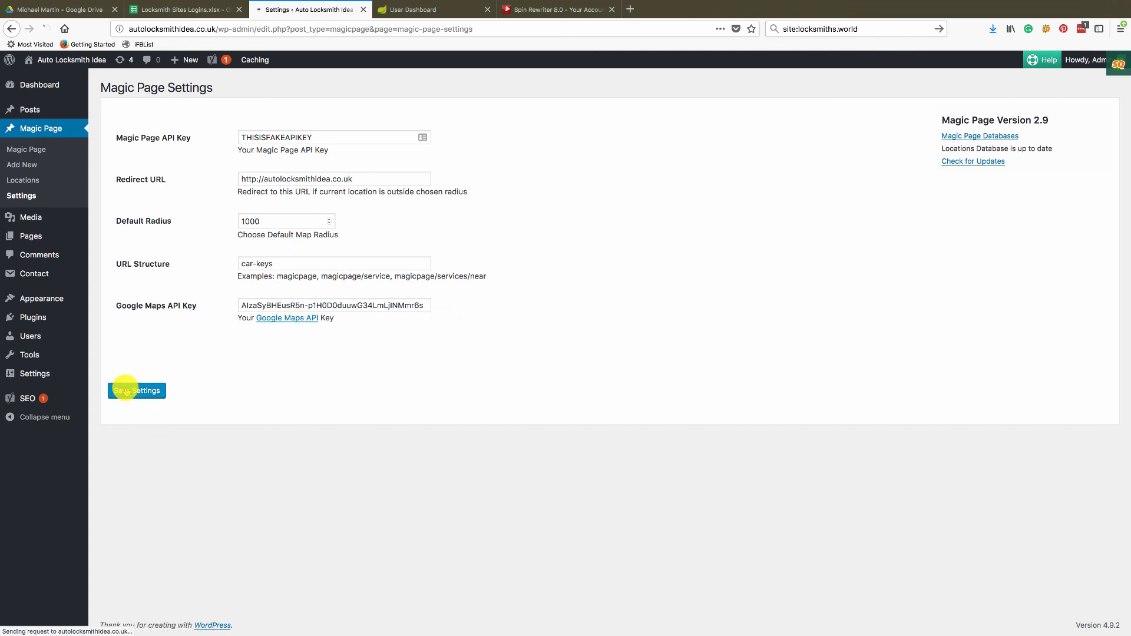
left_click(137, 390)
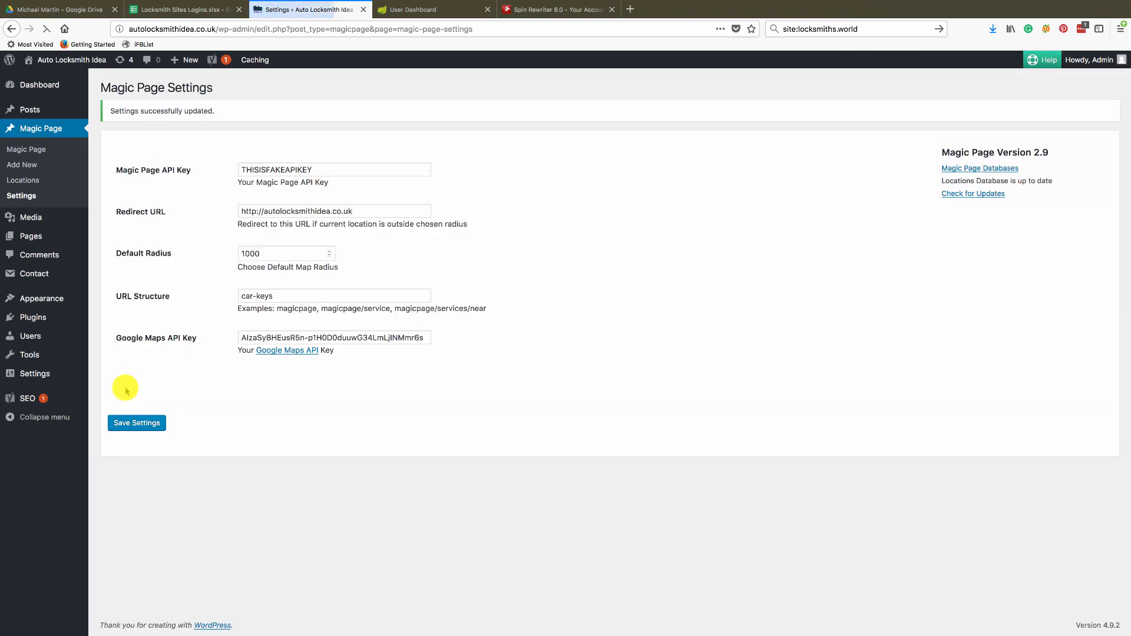